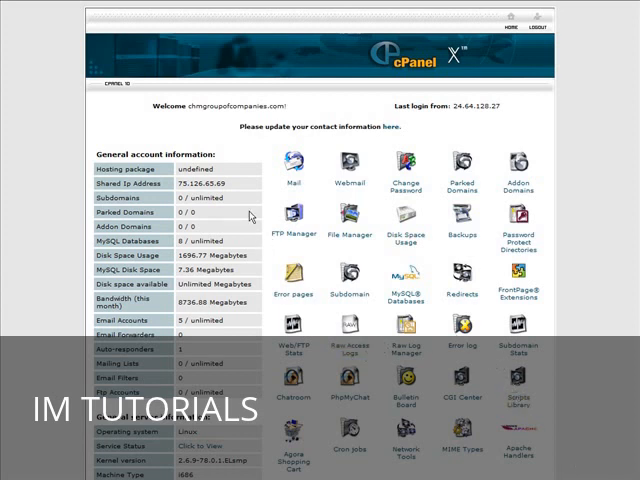
{"action": "mouse_move", "coordinate": [342, 196]}
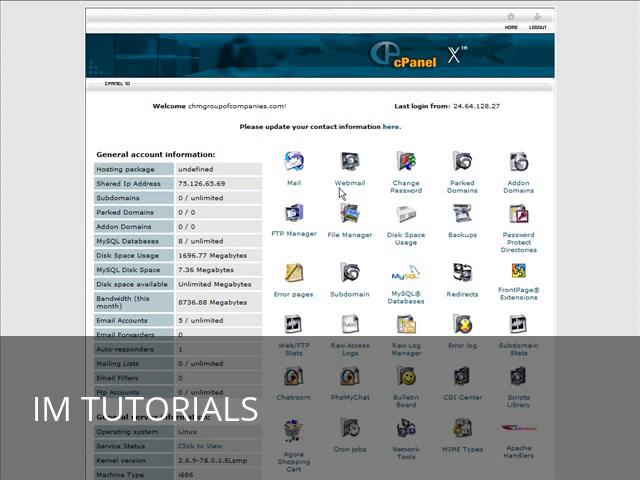
{"action": "mouse_move", "coordinate": [375, 265]}
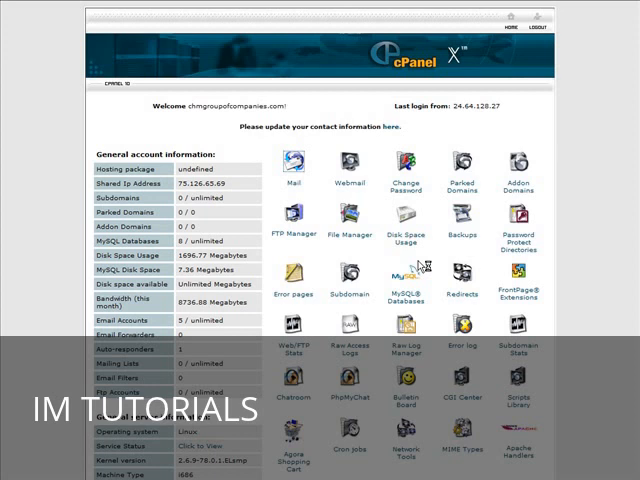
Go from Mail to Auto-responders and start adding a new auto-responder
{"action": "left_click", "coordinate": [291, 165]}
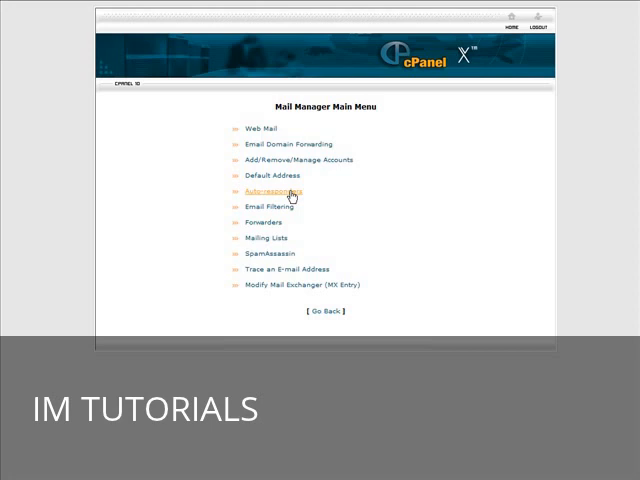
{"action": "left_click", "coordinate": [269, 191]}
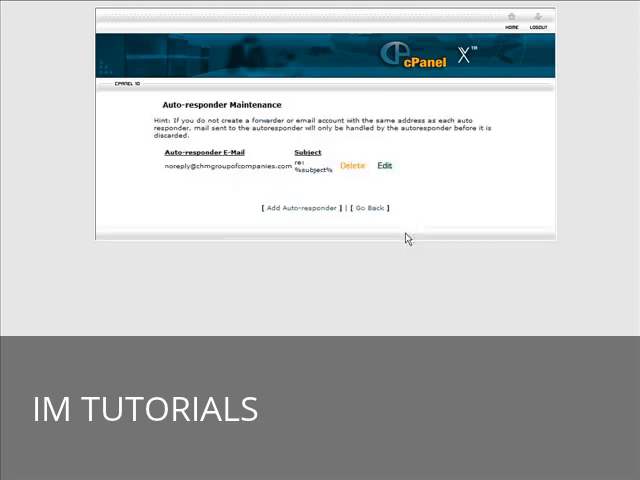
{"action": "mouse_move", "coordinate": [297, 217]}
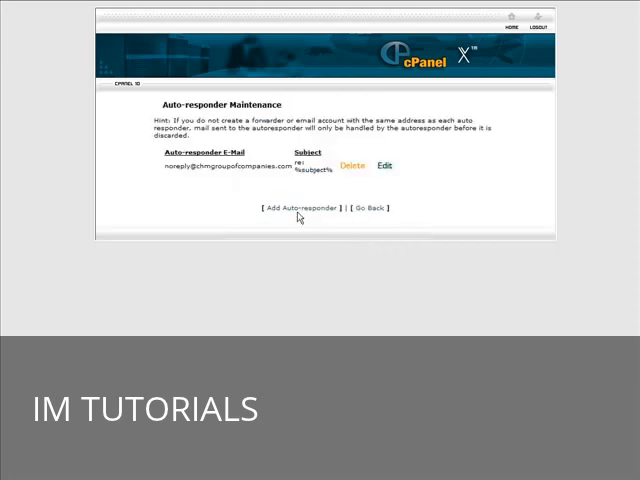
{"action": "left_click", "coordinate": [301, 207]}
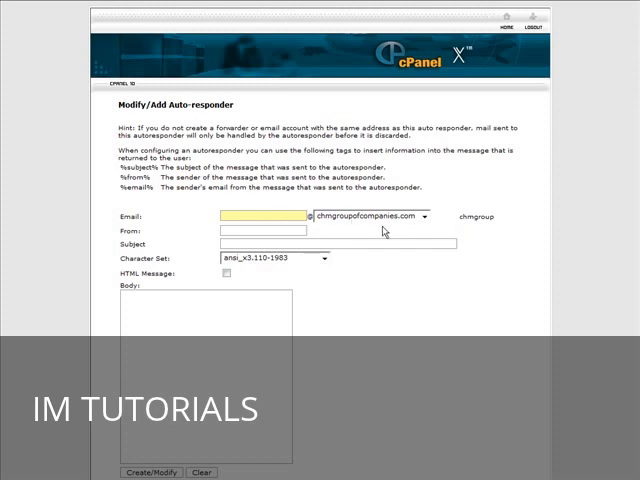
{"action": "mouse_move", "coordinate": [426, 226]}
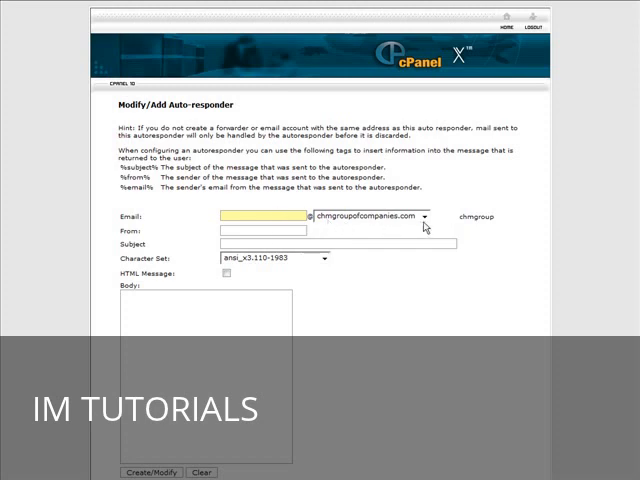
{"action": "mouse_move", "coordinate": [445, 328]}
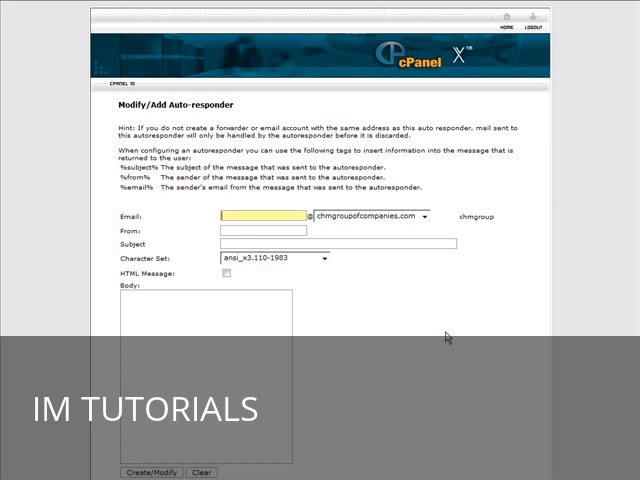
Enter address homebusinesstraining and subject 'Learn how to set up a home business for free', with utf-8 charset
{"action": "type", "text": "homebusinesstraining"}
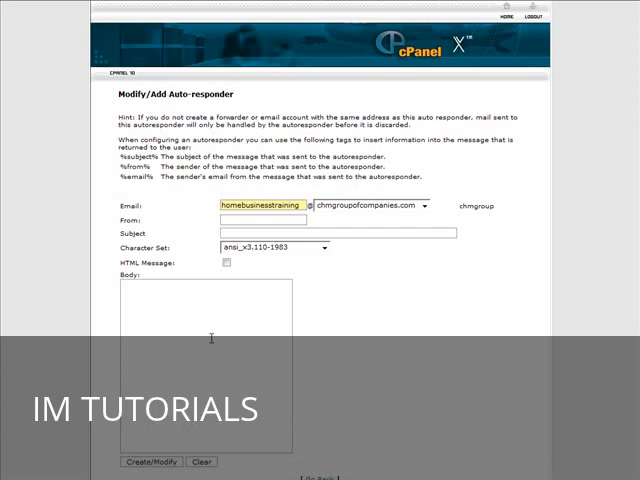
{"action": "type", "text": "Learn how to set up a home business for free"}
{"action": "type", "text": "Business Course Admin"}
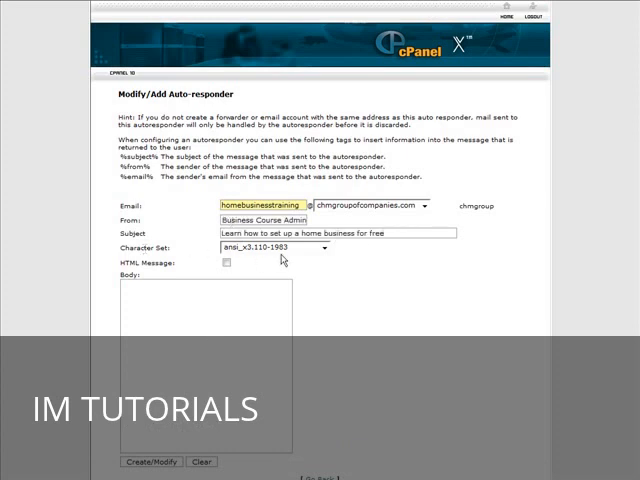
{"action": "left_click", "coordinate": [331, 247]}
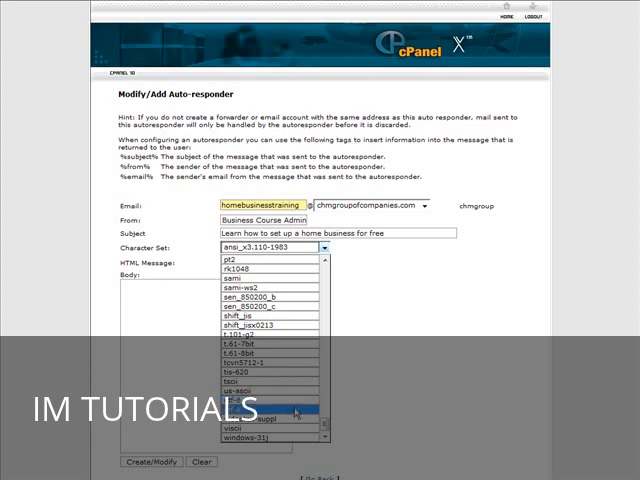
{"action": "left_click", "coordinate": [275, 411]}
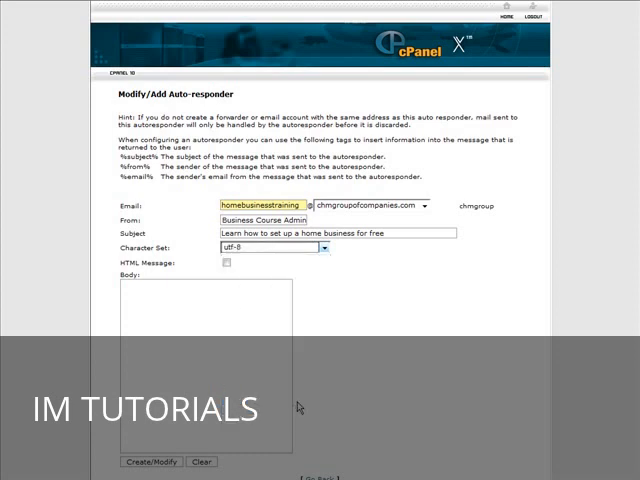
{"action": "left_click", "coordinate": [200, 290]}
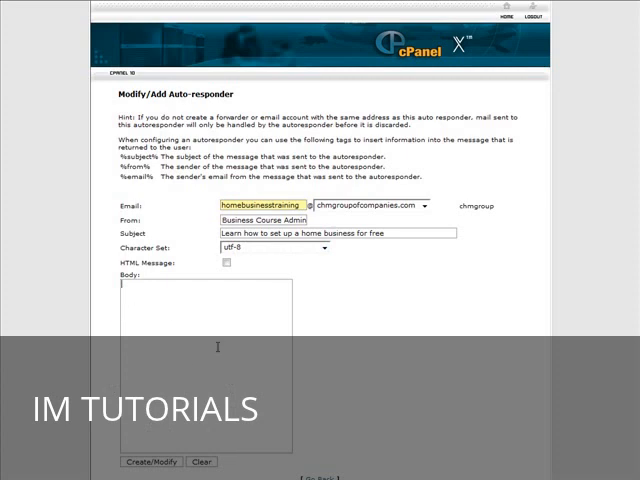
{"action": "mouse_move", "coordinate": [199, 351]}
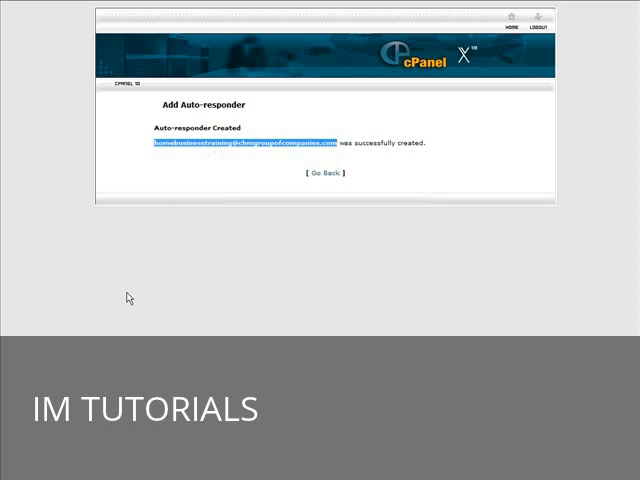
{"action": "mouse_move", "coordinate": [330, 372]}
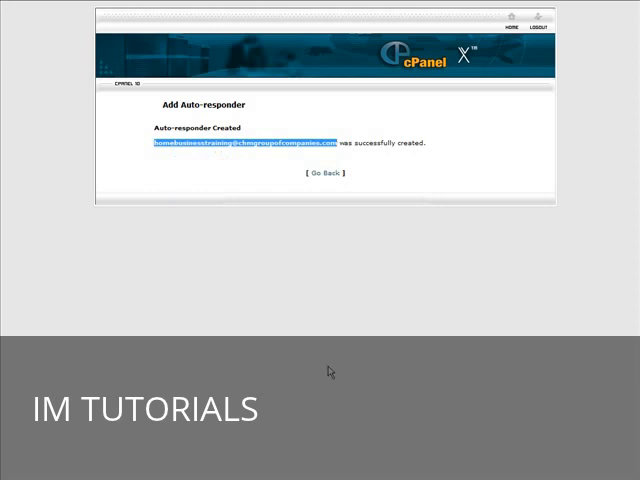
{"action": "mouse_move", "coordinate": [224, 306]}
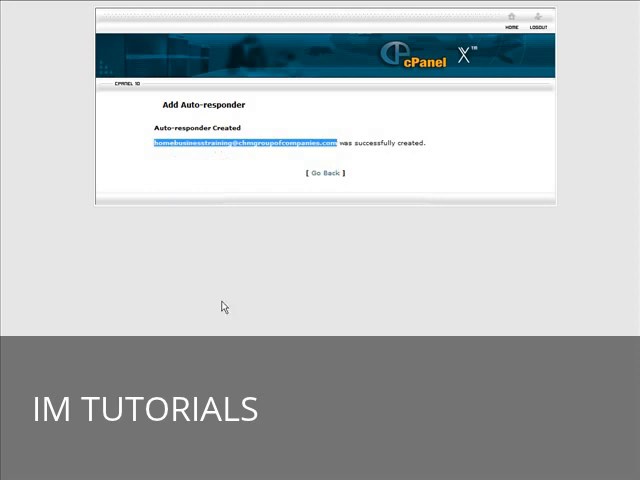
{"action": "mouse_move", "coordinate": [257, 344]}
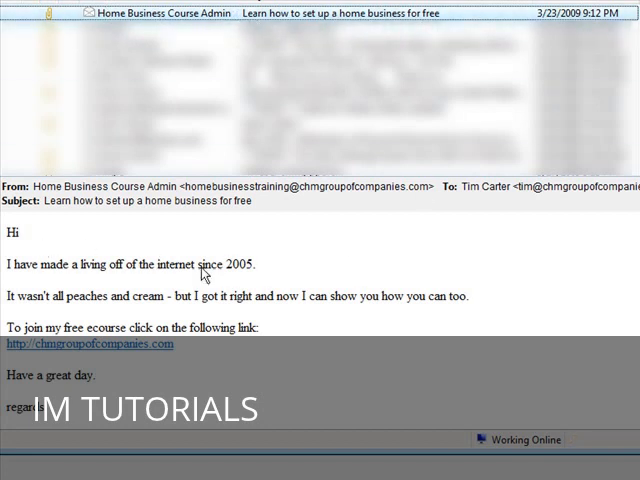
Scroll through the Home Business Course Admin auto-reply to read its free ecourse message
{"action": "scroll", "scroll_direction": "down", "scroll_amount": 3}
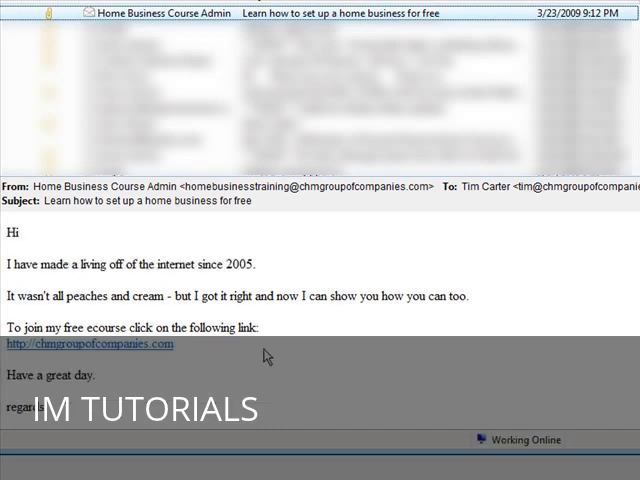
{"action": "mouse_move", "coordinate": [348, 354]}
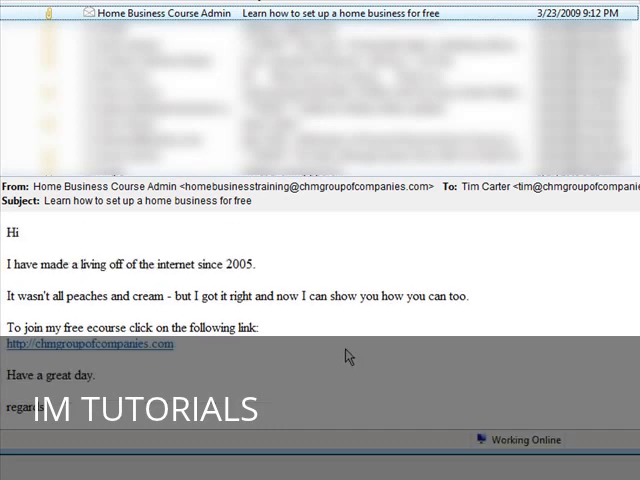